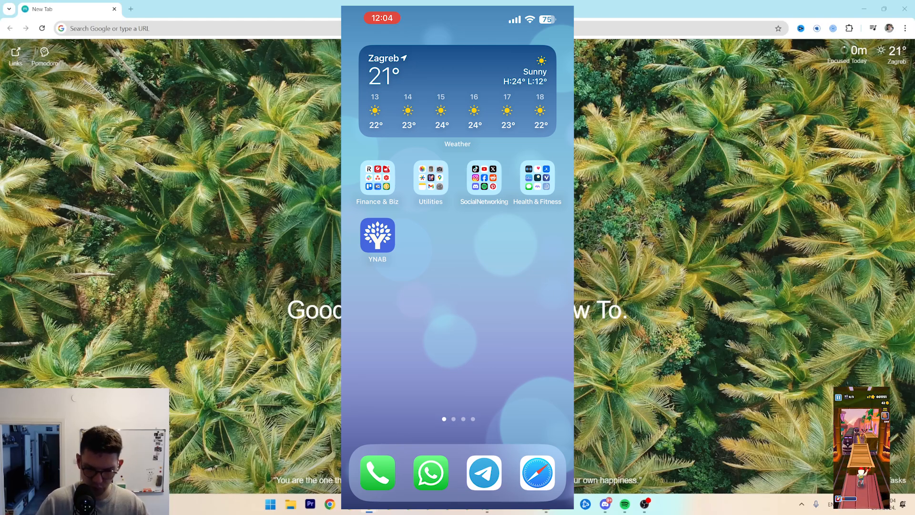
Launch Photos from the Utilities folder and show the Customise & Reorder collections list
{"action": "left_click", "coordinate": [431, 178]}
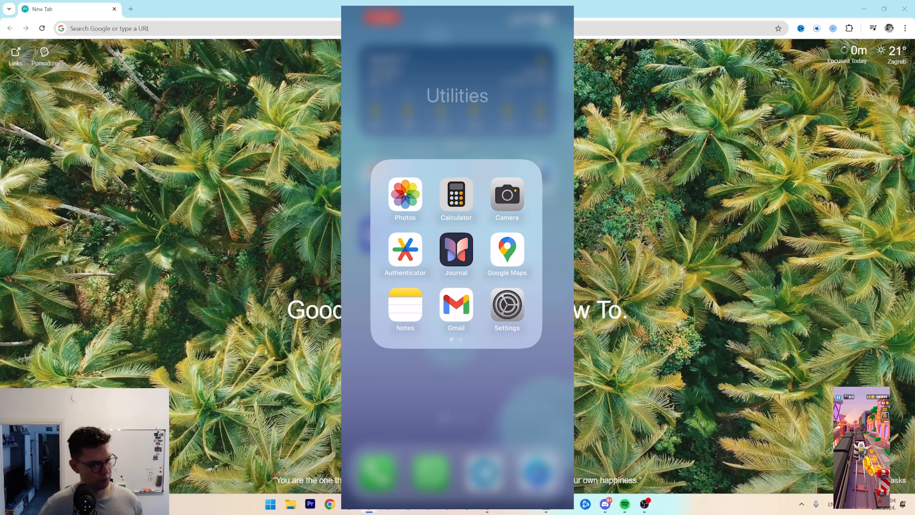
{"action": "left_click", "coordinate": [405, 195]}
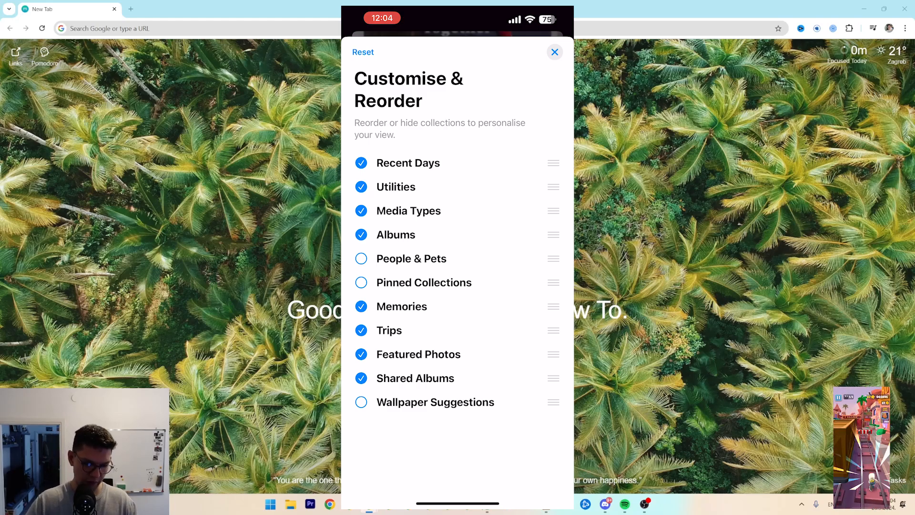
Review the Messages toggles under Settings > Apps, then return to the home screen
{"action": "left_click", "coordinate": [554, 51]}
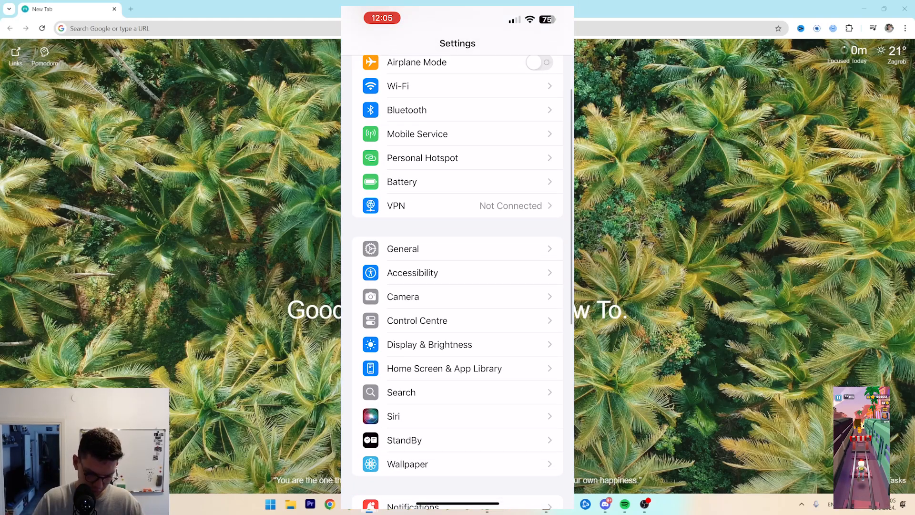
{"action": "scroll", "scroll_direction": "down", "scroll_amount": 3}
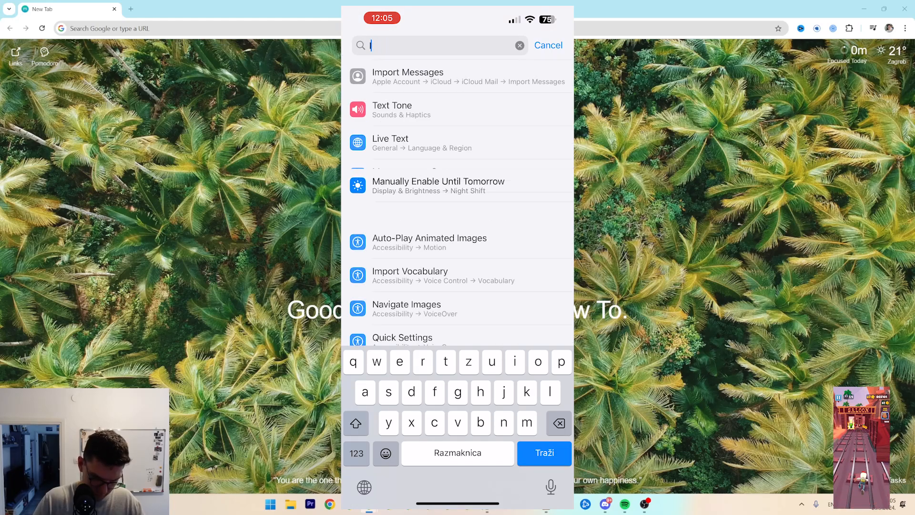
{"action": "left_click", "coordinate": [547, 44]}
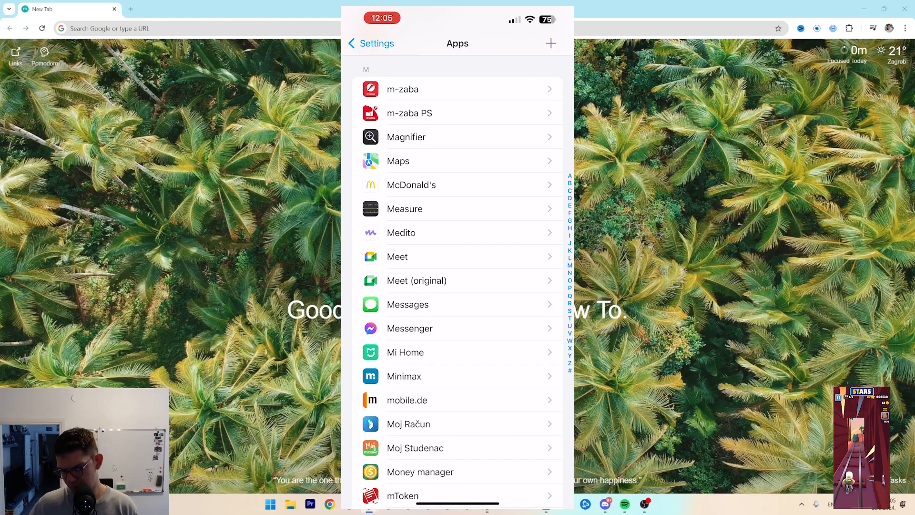
{"action": "left_click", "coordinate": [407, 304]}
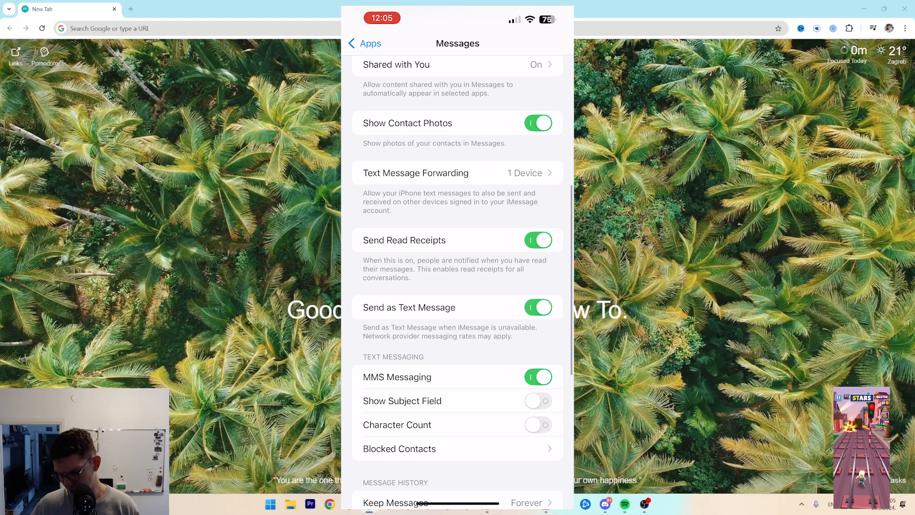
{"action": "scroll", "scroll_direction": "up", "scroll_amount": 3}
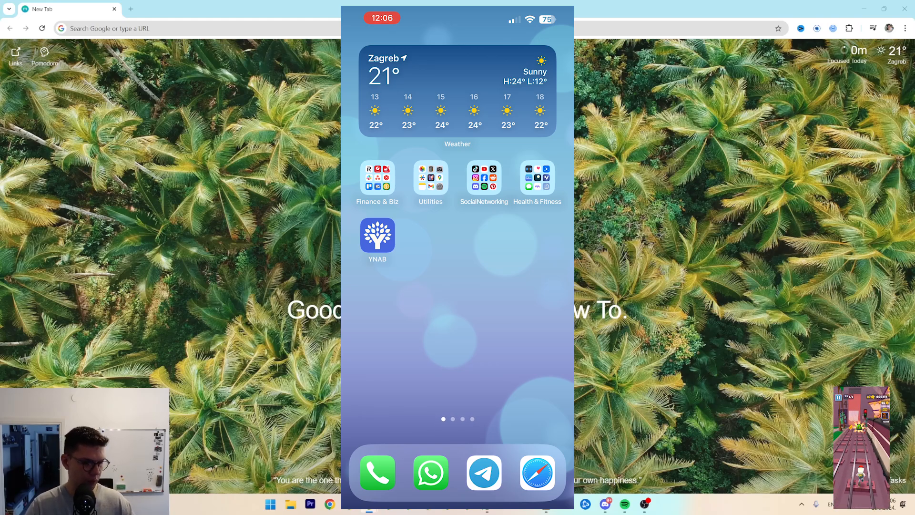
Search Settings for 'Came' and review the Camera options, then return to the Utilities folder
{"action": "left_click", "coordinate": [431, 178]}
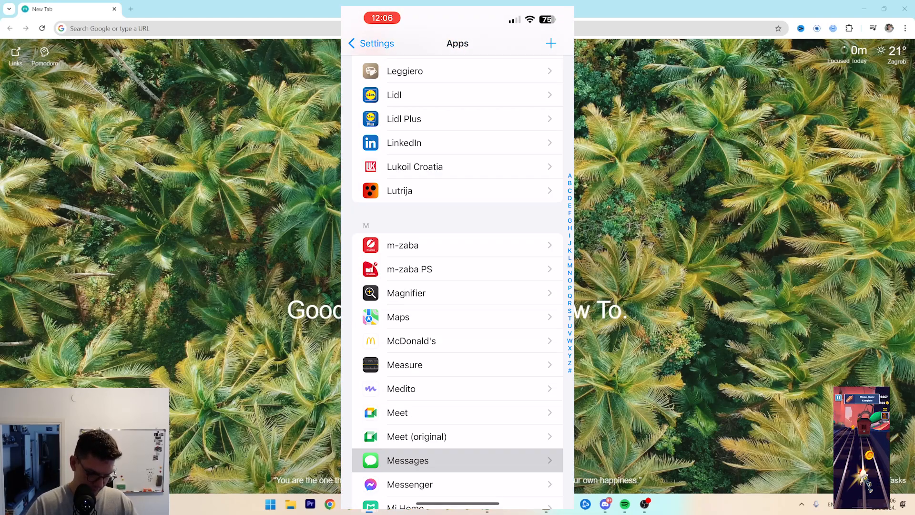
{"action": "left_click", "coordinate": [371, 43]}
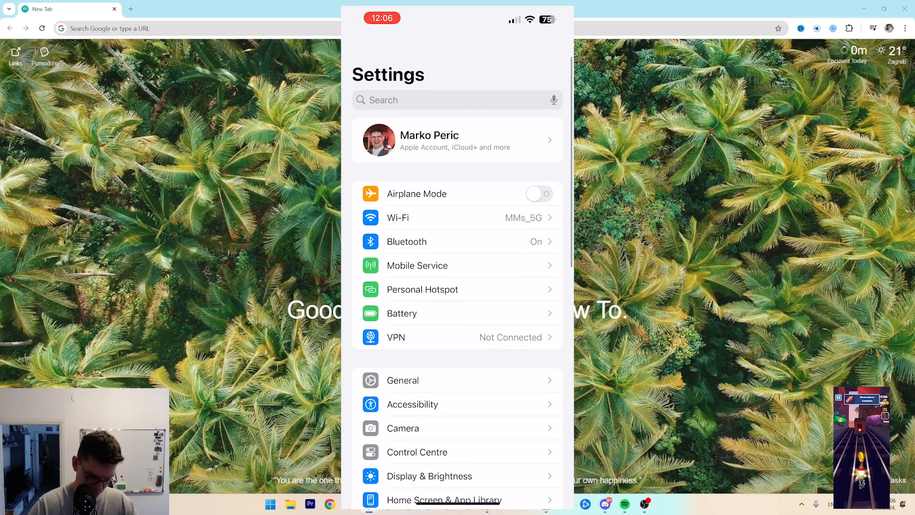
{"action": "type", "text": "Came"}
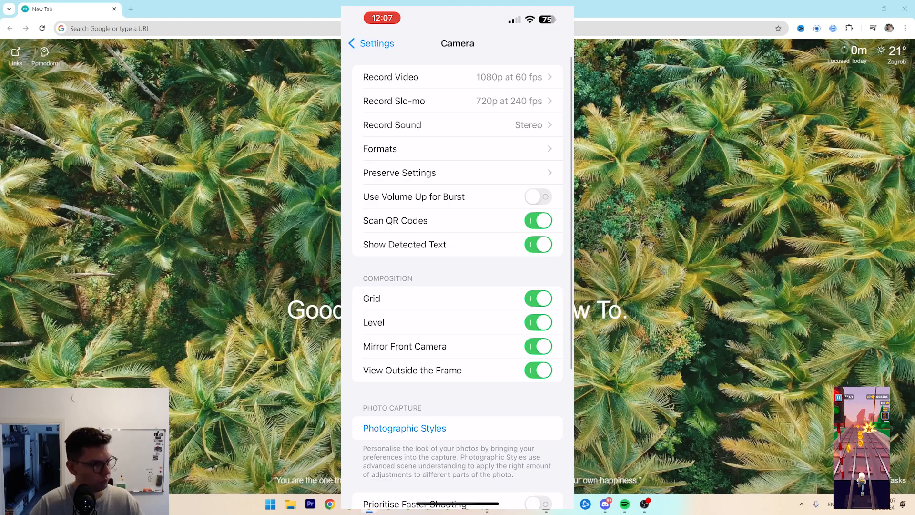
{"action": "scroll", "scroll_direction": "down", "scroll_amount": 3}
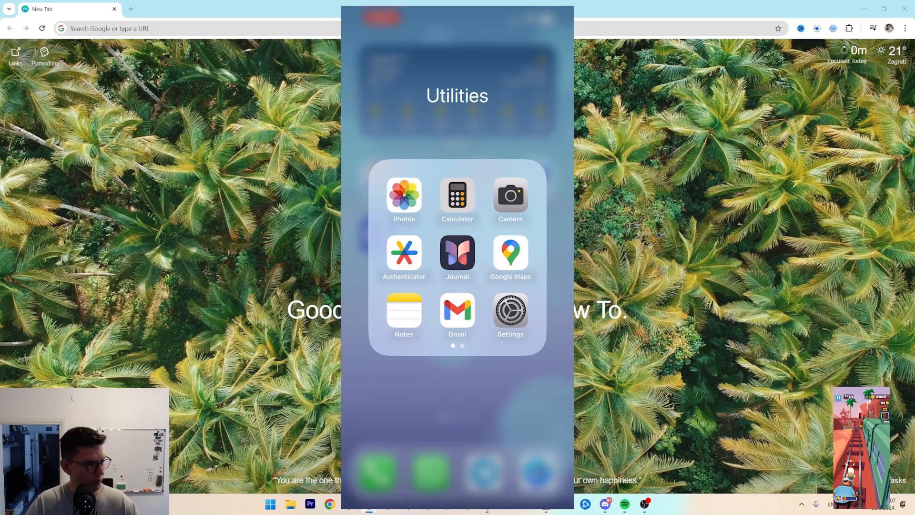
Check Camera's Preserve Settings and Formats options, then return to the main Settings list
{"action": "left_click", "coordinate": [510, 196]}
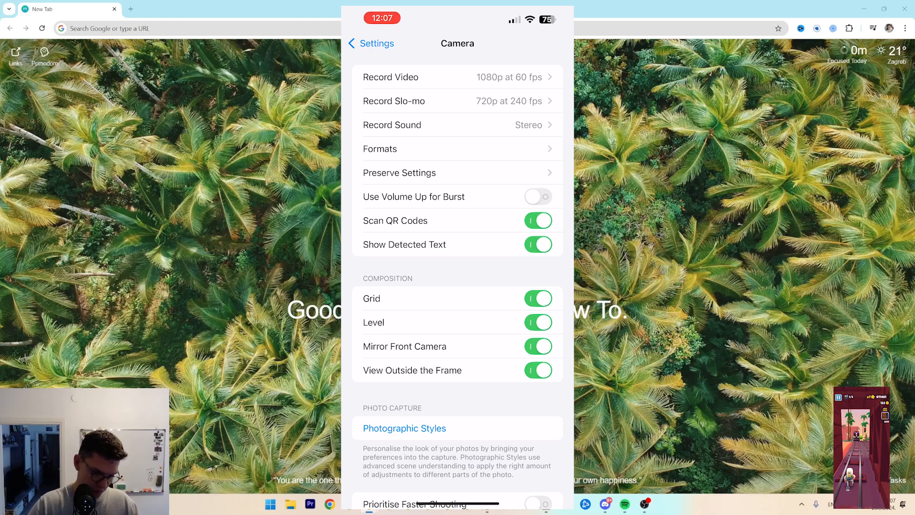
{"action": "left_click", "coordinate": [400, 173]}
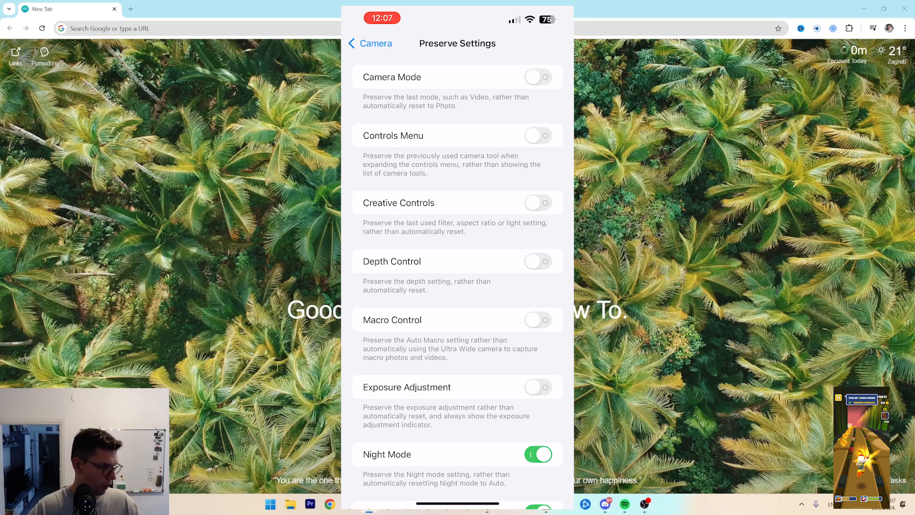
{"action": "left_click", "coordinate": [369, 43]}
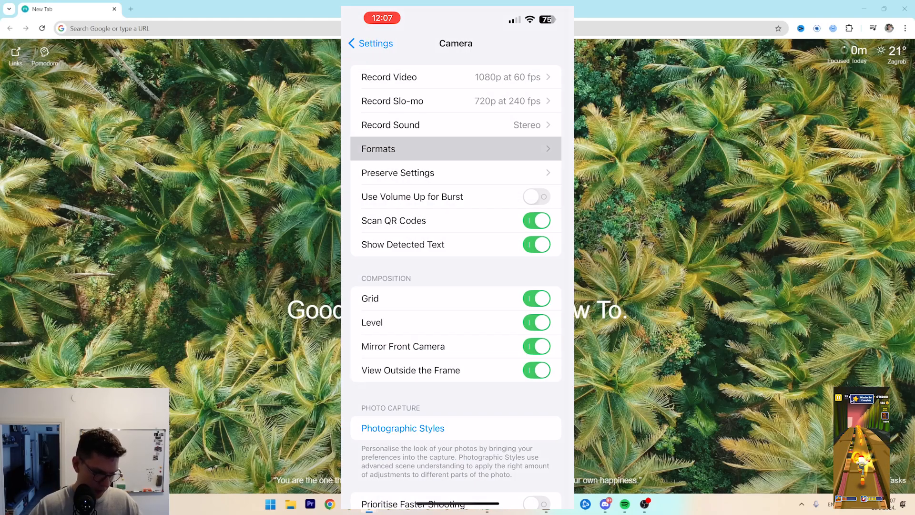
{"action": "left_click", "coordinate": [456, 149]}
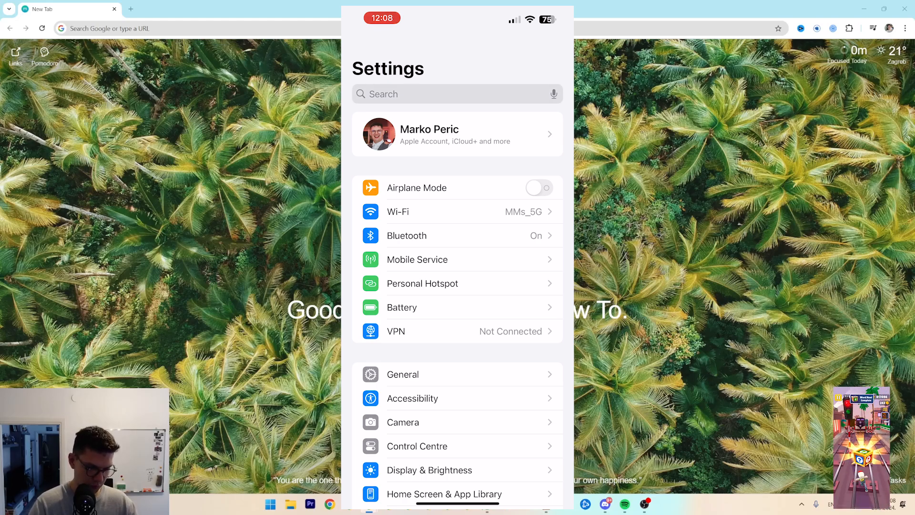
Search 'Screen sh' and allow notifications during Screen Sharing, then return to the main list
{"action": "type", "text": "Screen"}
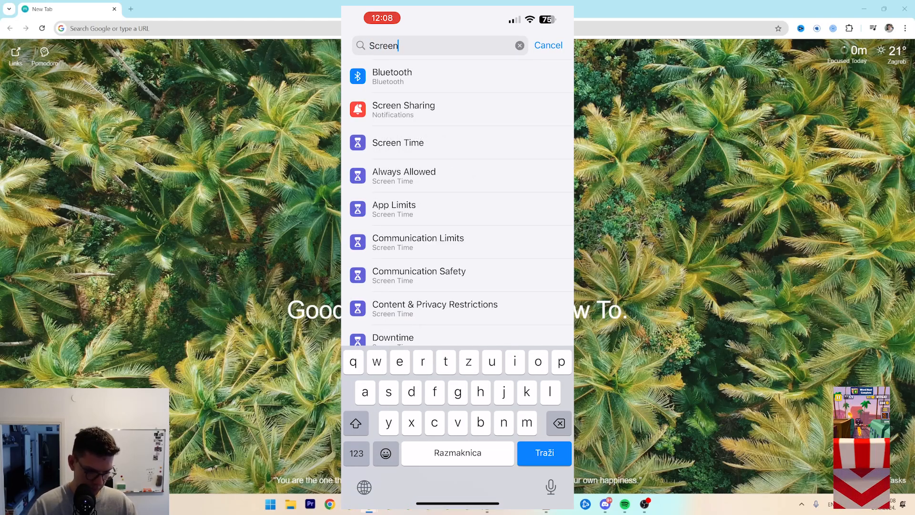
{"action": "type", "text": "sh"}
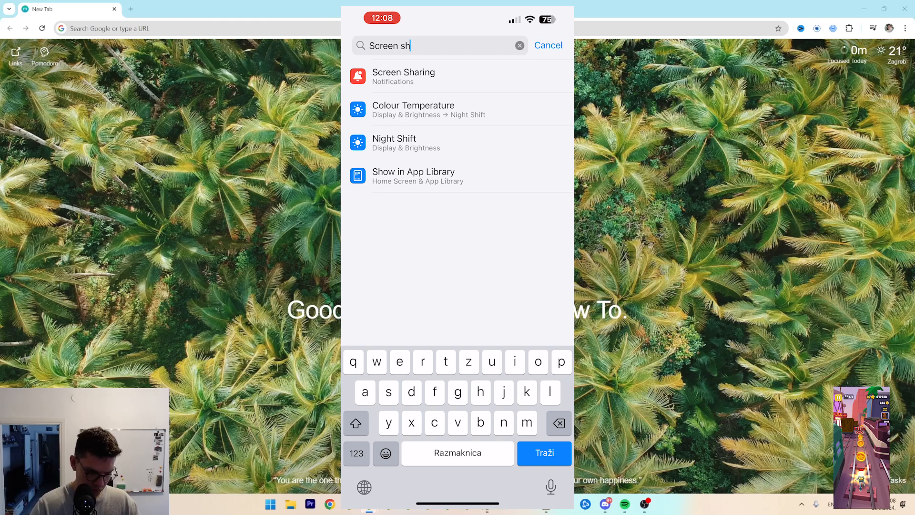
{"action": "left_click", "coordinate": [403, 76]}
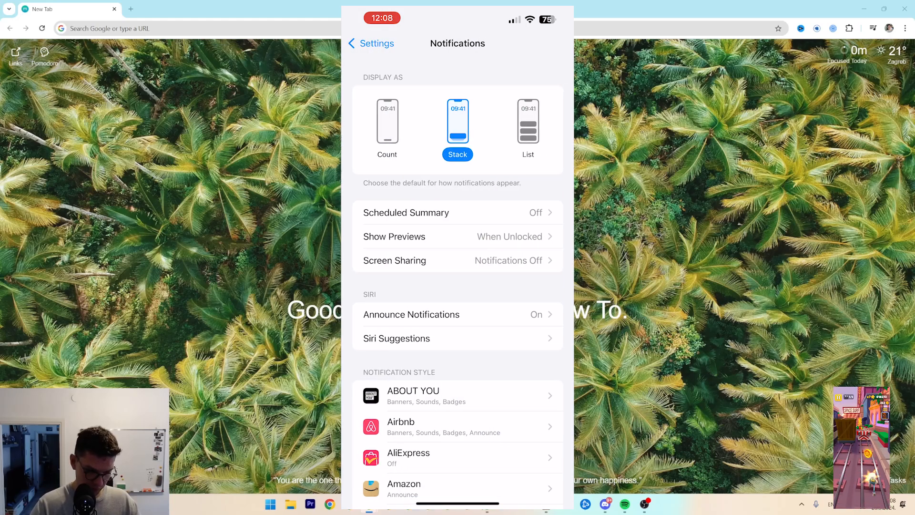
{"action": "left_click", "coordinate": [457, 260]}
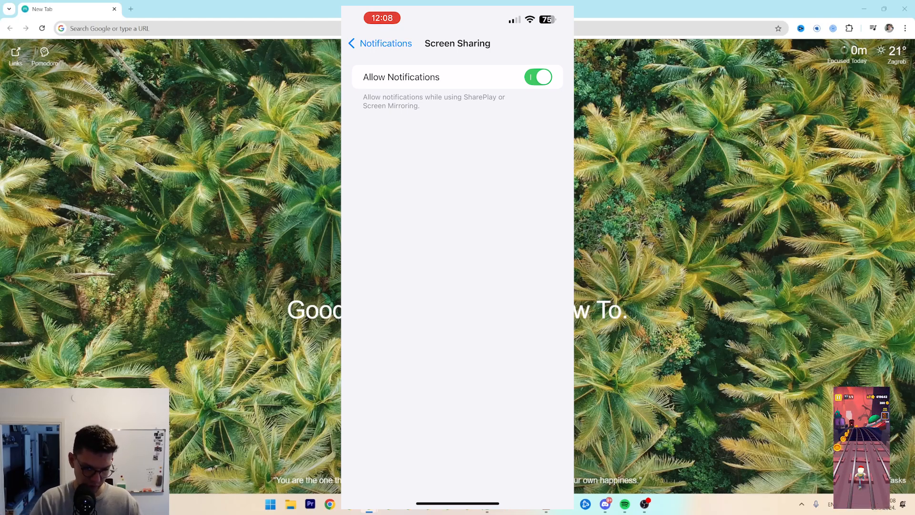
{"action": "left_click", "coordinate": [379, 43]}
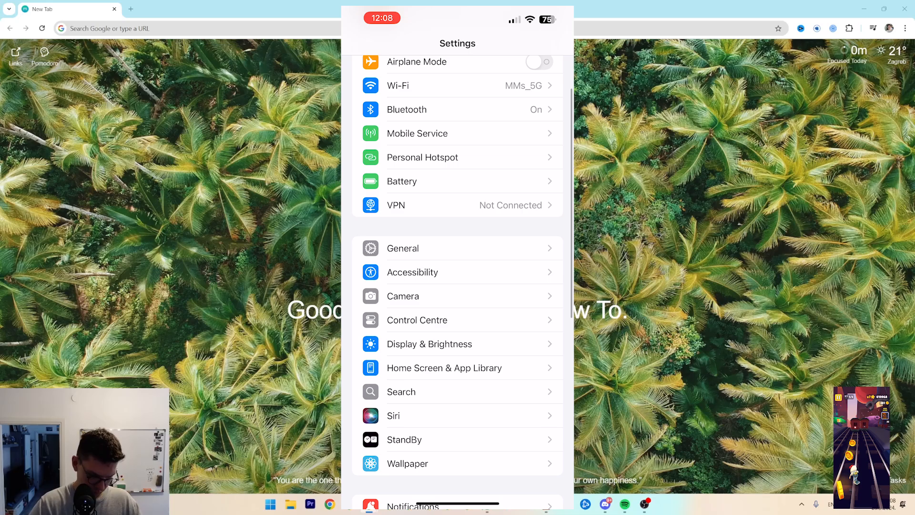
Check Battery Health & Charging (87% capacity) and return to the Battery page
{"action": "scroll", "scroll_direction": "down", "scroll_amount": 3}
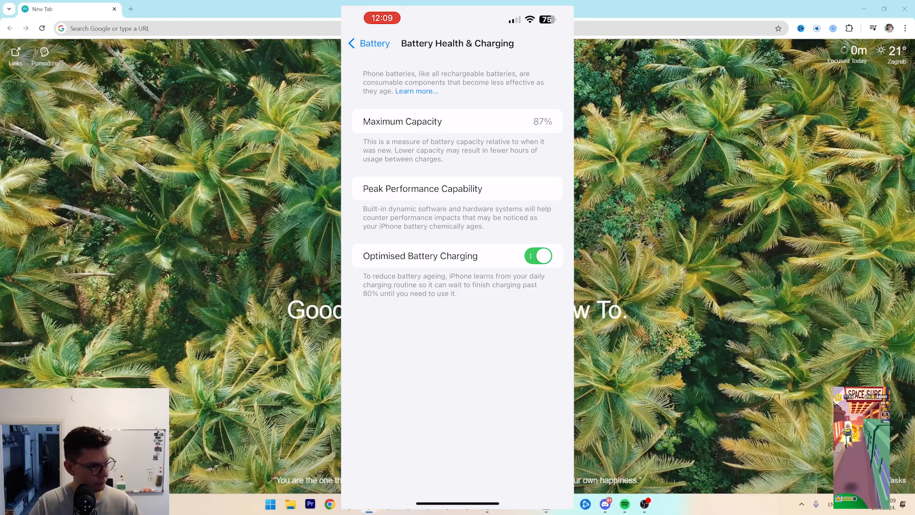
{"action": "left_click", "coordinate": [368, 43]}
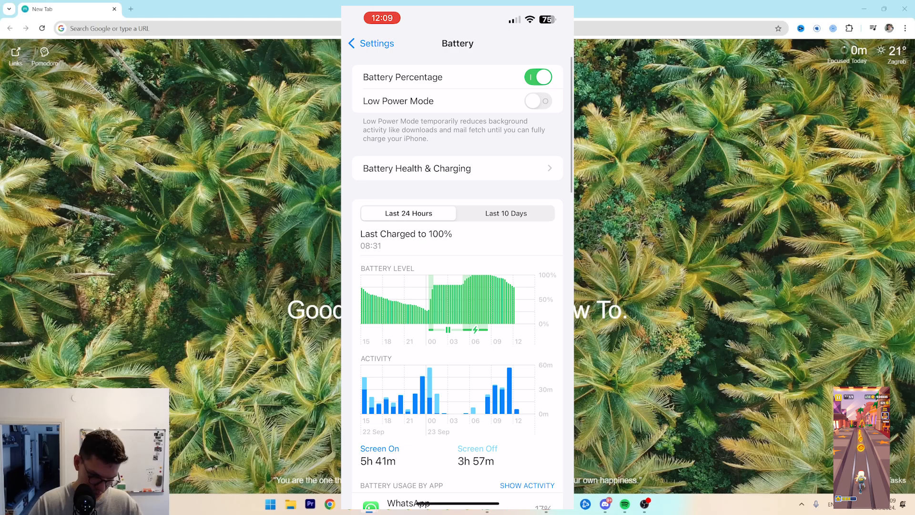
Confirm Voice & Data stays on 5G Auto under Mobile Data Options, then go to Wi-Fi
{"action": "left_click", "coordinate": [370, 43]}
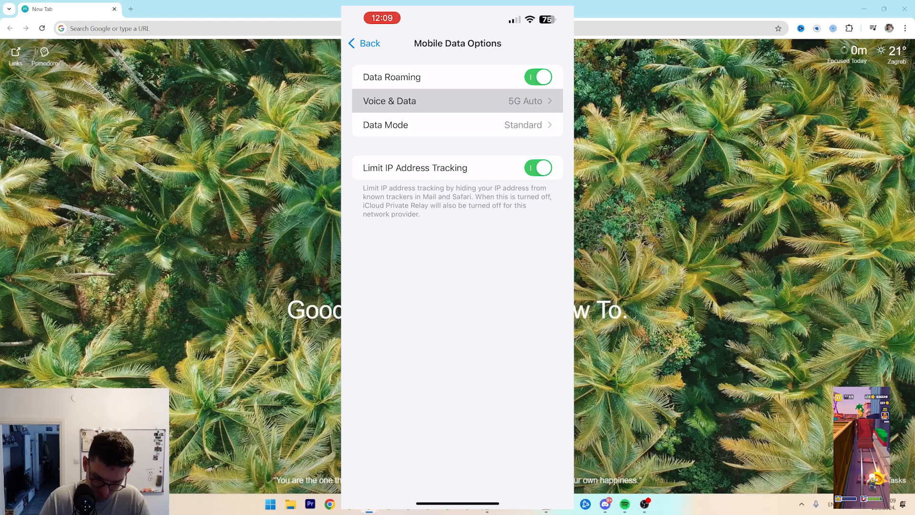
{"action": "left_click", "coordinate": [456, 100]}
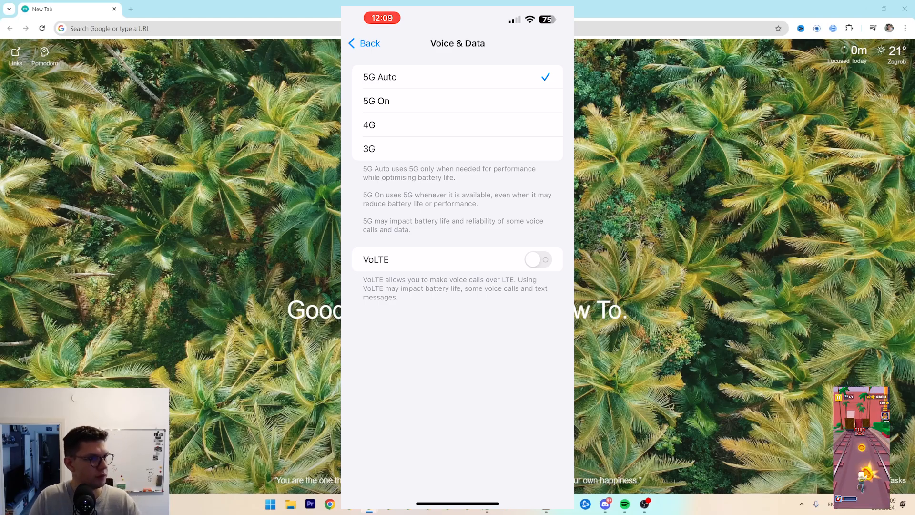
{"action": "left_click", "coordinate": [363, 43]}
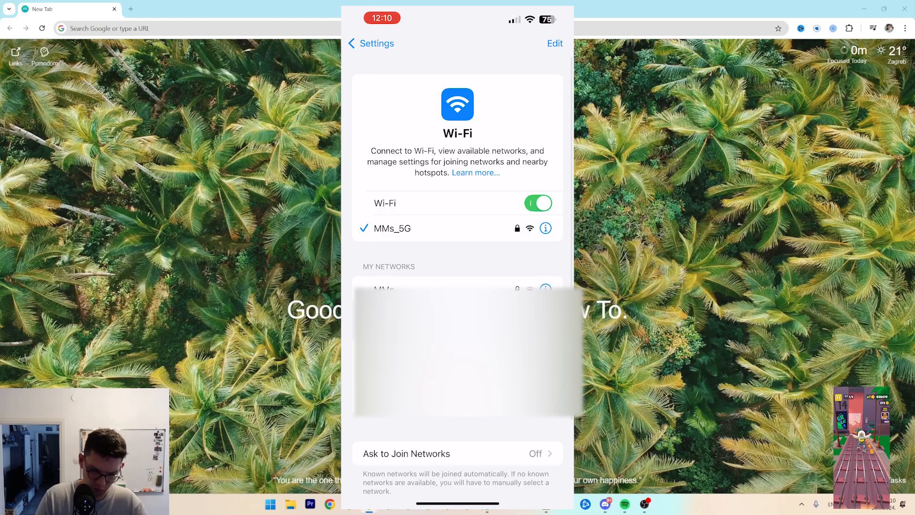
Review the MMs_5G network details, then go to Privacy & Security's Security section
{"action": "left_click", "coordinate": [545, 228]}
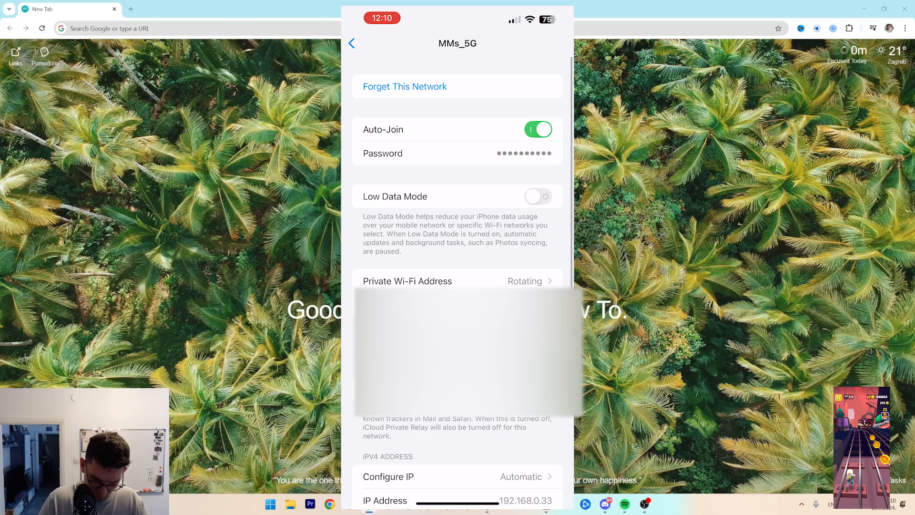
{"action": "scroll", "scroll_direction": "up", "scroll_amount": 3}
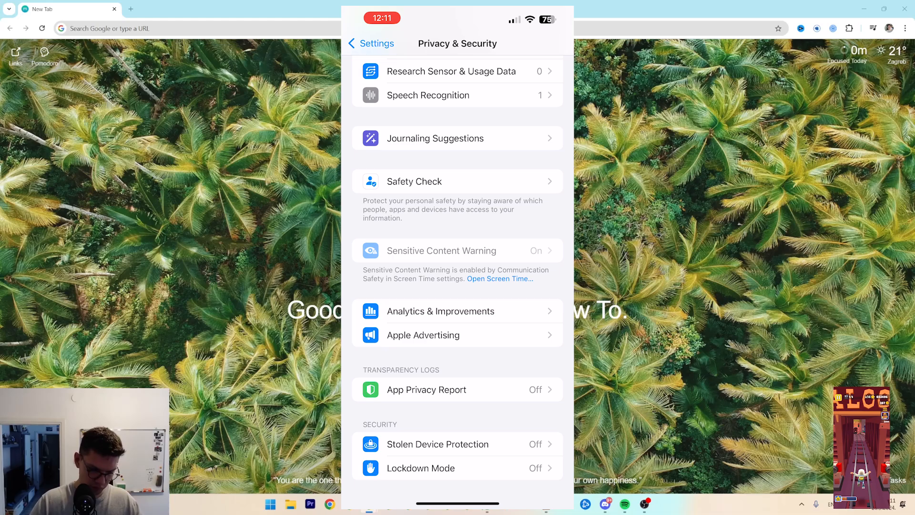
Turn on Stolen Device Protection with Require Security Delay set to Always
{"action": "left_click", "coordinate": [438, 444]}
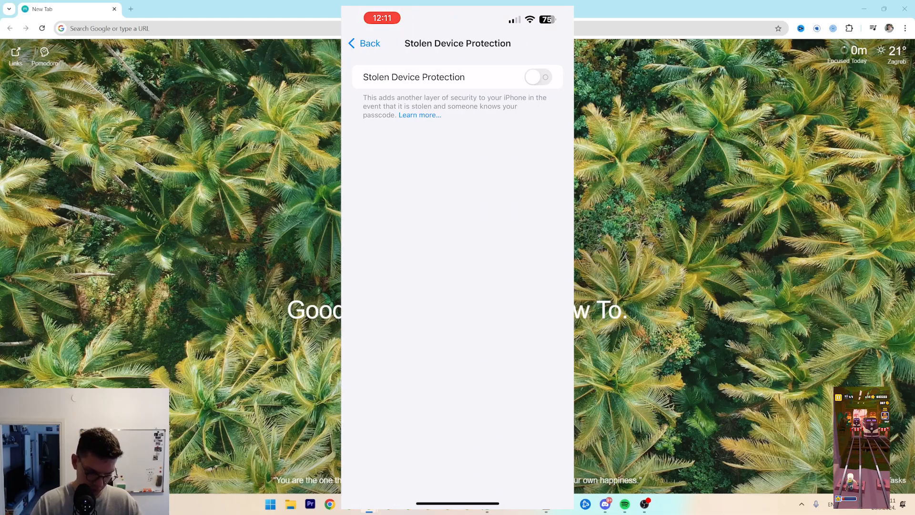
{"action": "left_click", "coordinate": [365, 43]}
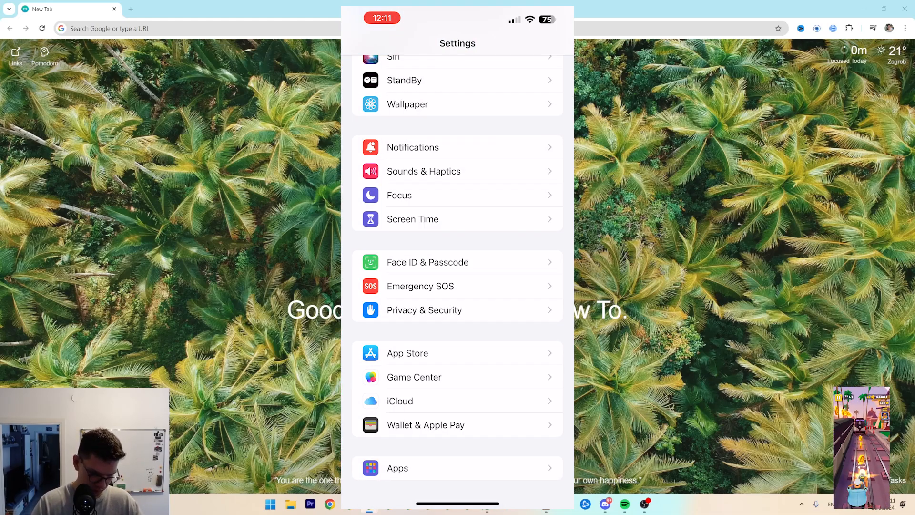
{"action": "left_click", "coordinate": [457, 310]}
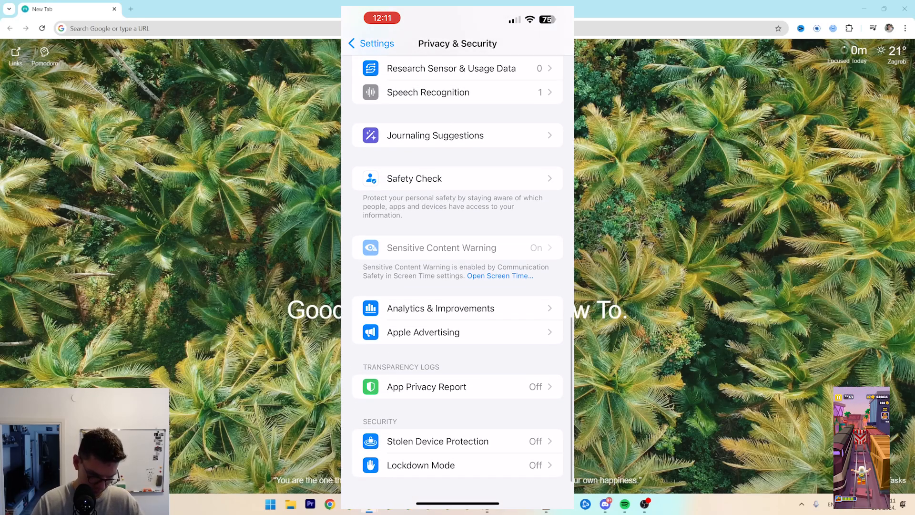
{"action": "left_click", "coordinate": [438, 440]}
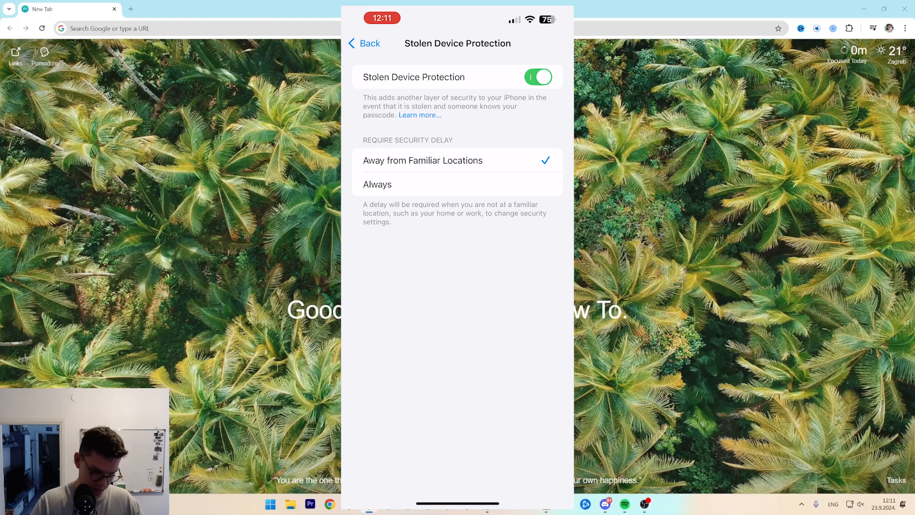
{"action": "left_click", "coordinate": [378, 184]}
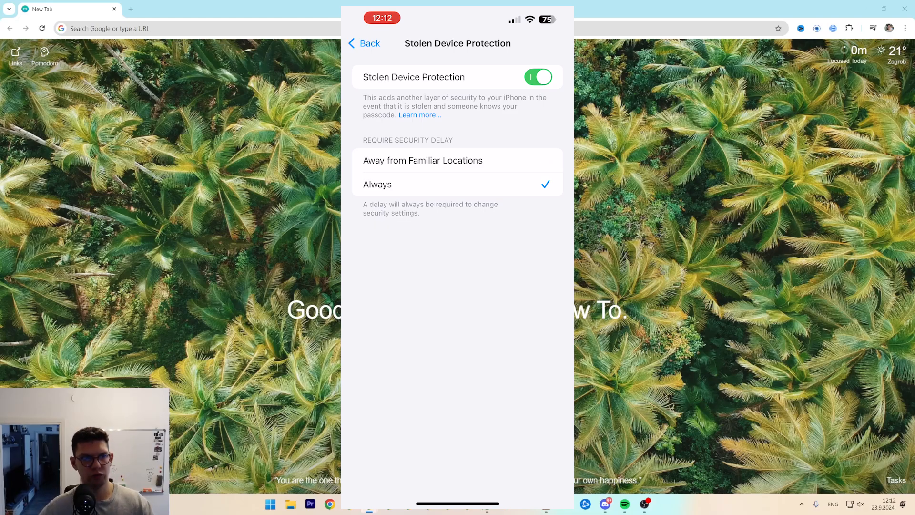